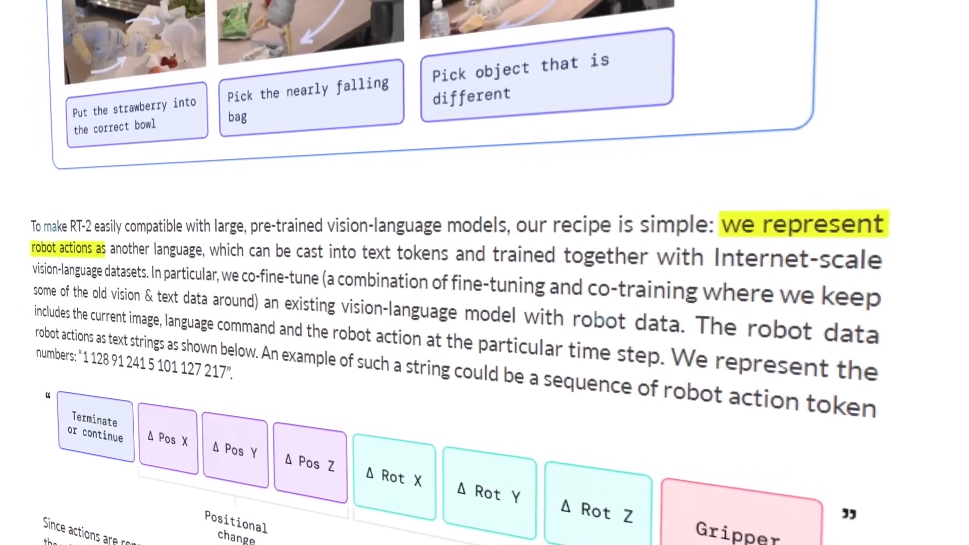
scroll(down, 3)
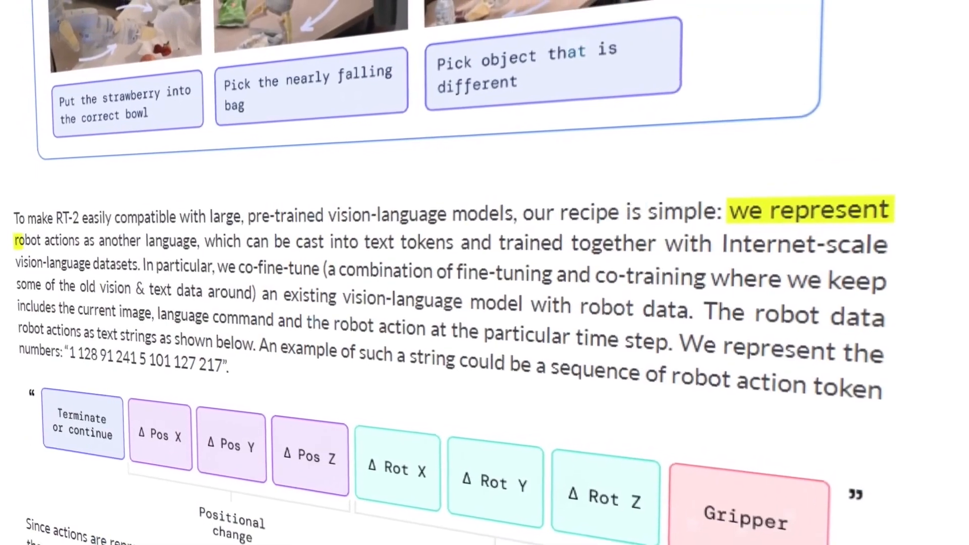
scroll(down, 3)
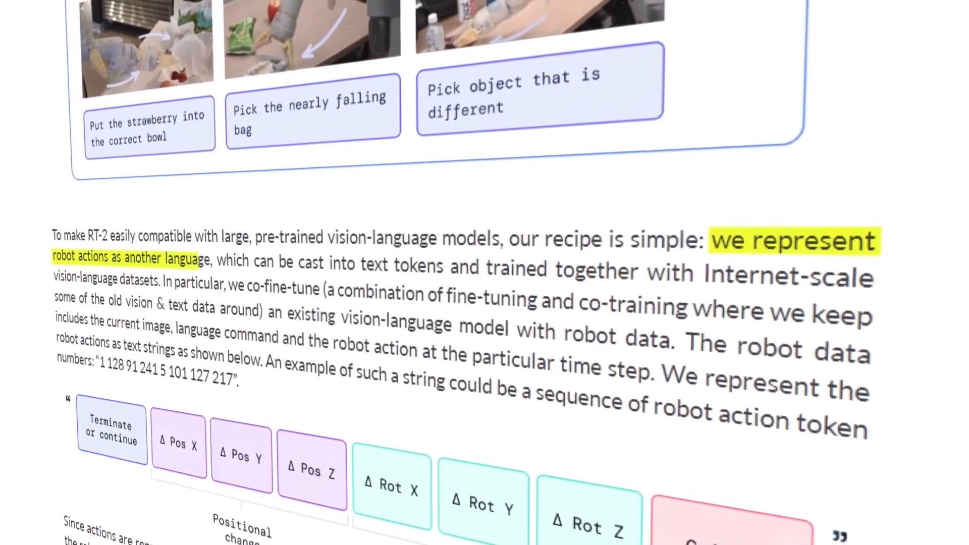